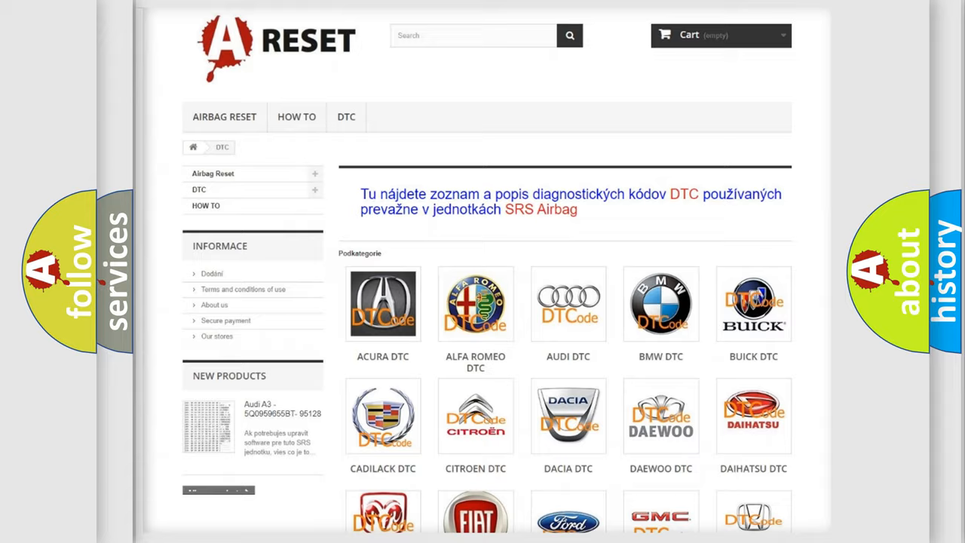
scroll(down, 3)
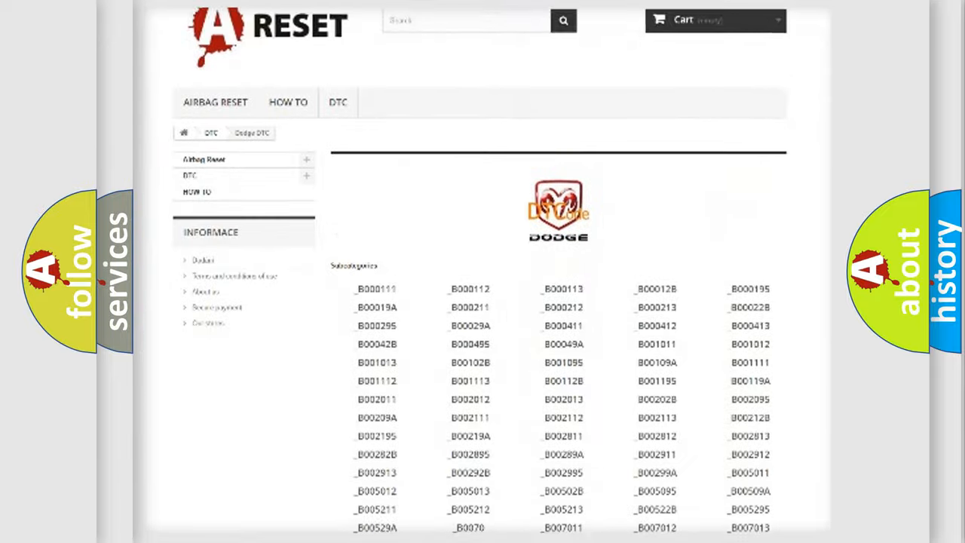
scroll(down, 3)
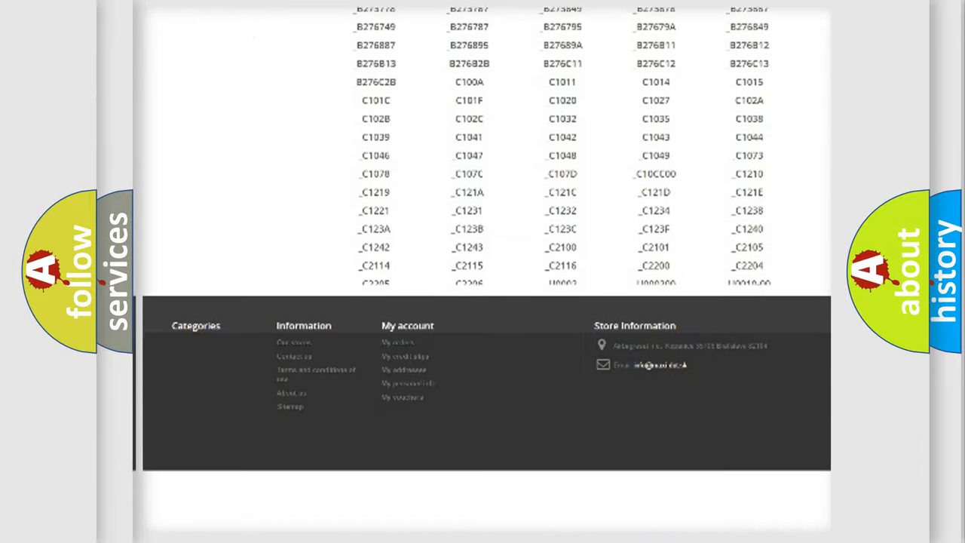
scroll(down, 3)
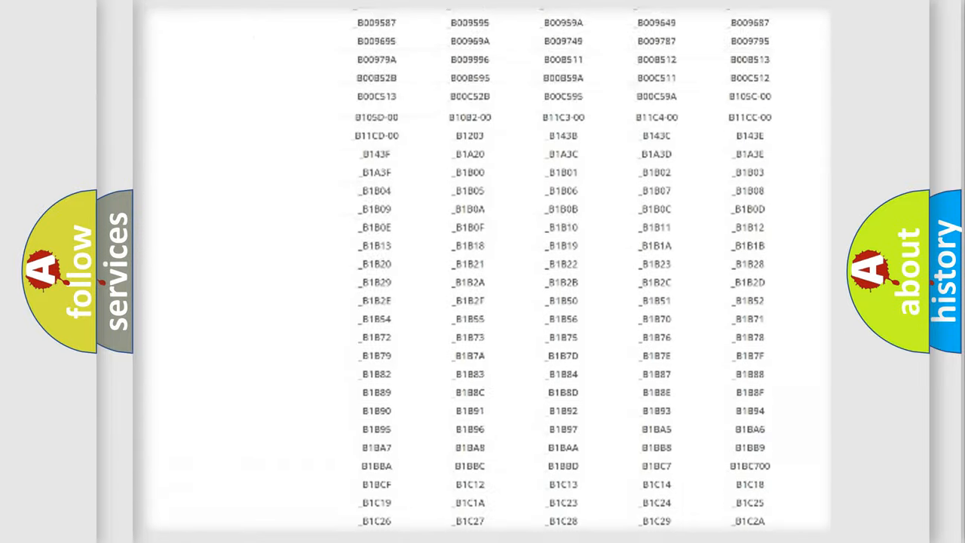